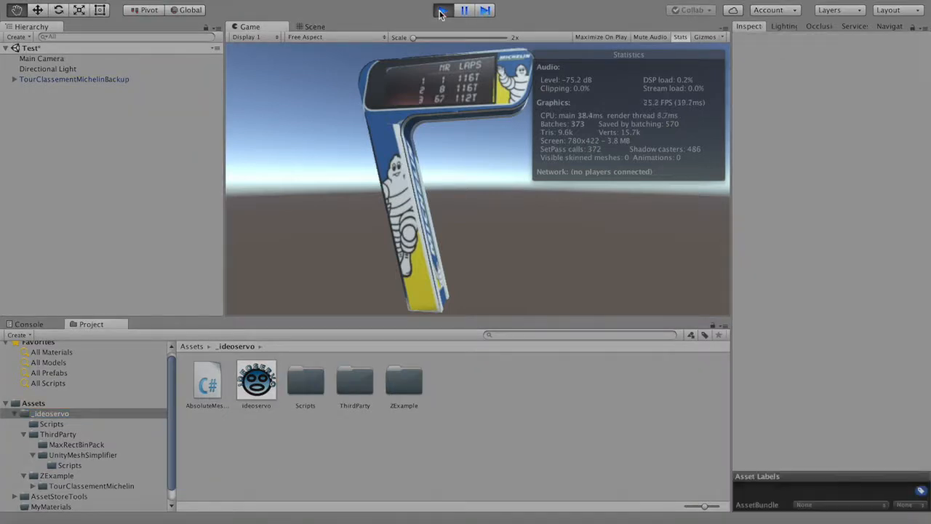
- Stop play mode after reading the Stats overlay showing 373 batches for the original tower
click(442, 9)
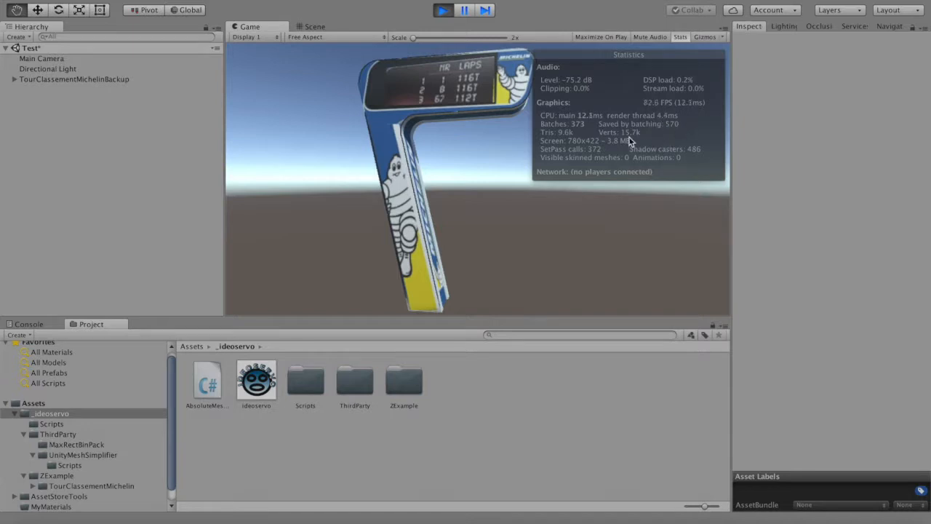
mouse_move(599, 157)
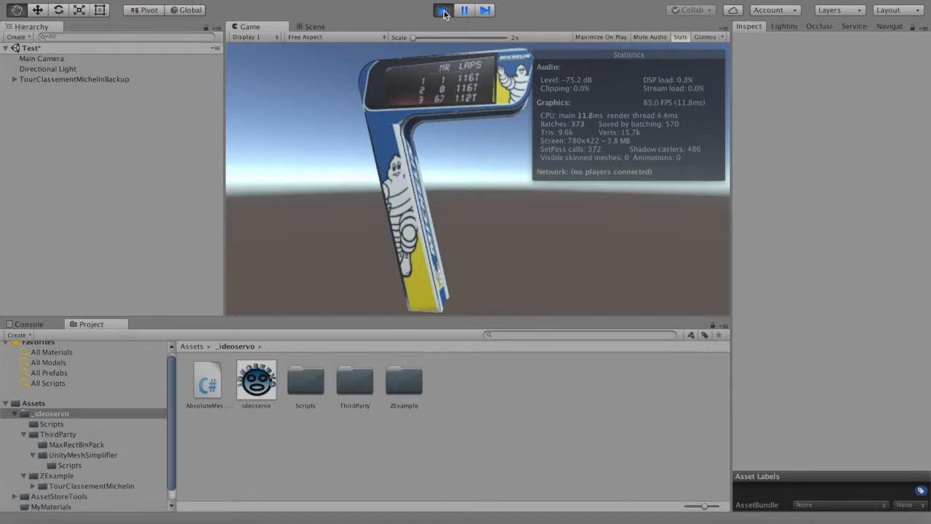
click(442, 9)
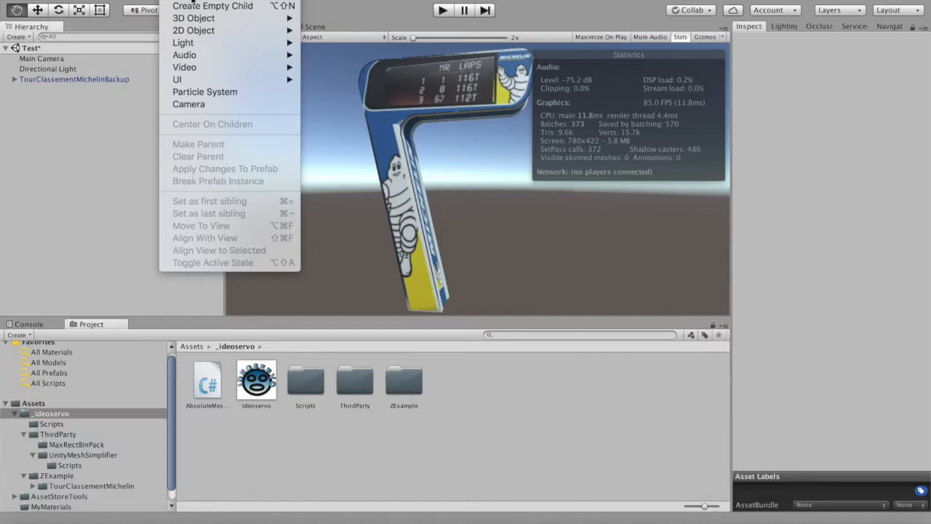
- Create an empty GameObject with the AbsoluteMeshCombiner script, the leaderboard tower as source and MyMaterials as output folder
click(212, 6)
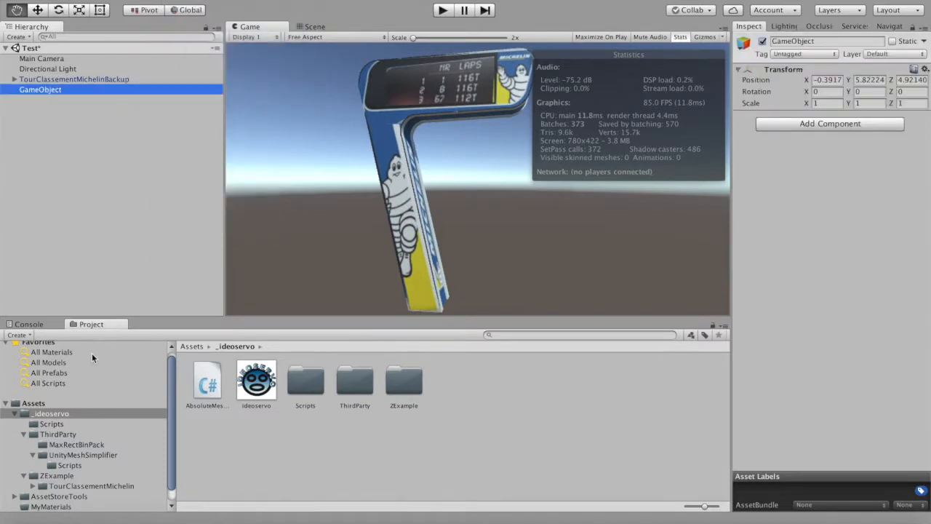
mouse_move(64, 427)
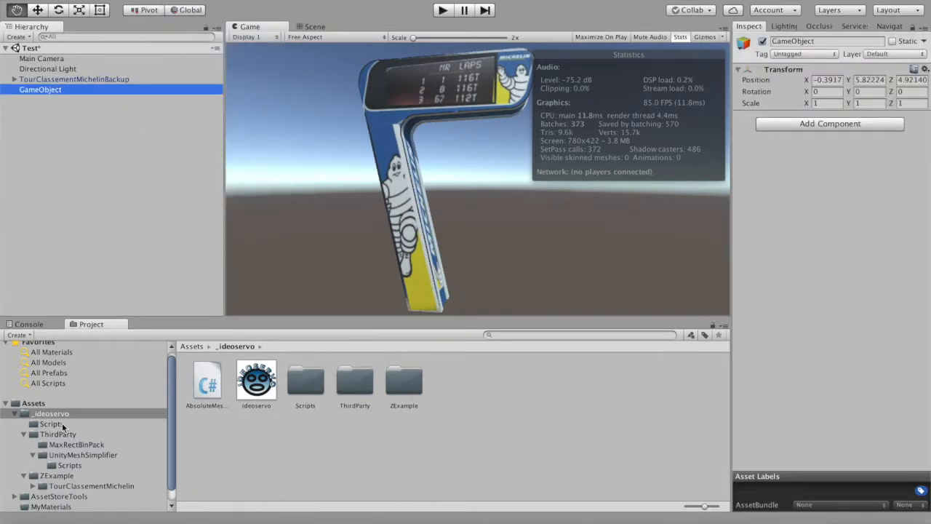
click(51, 413)
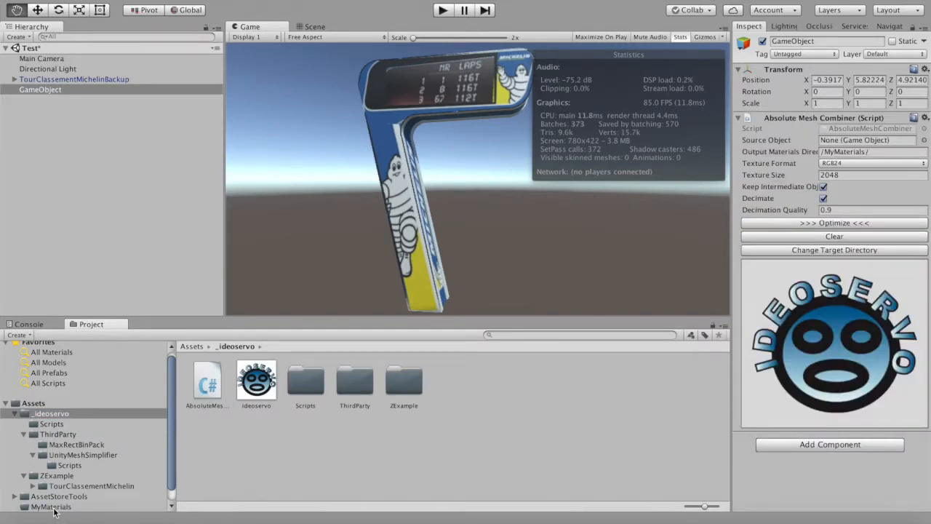
click(51, 507)
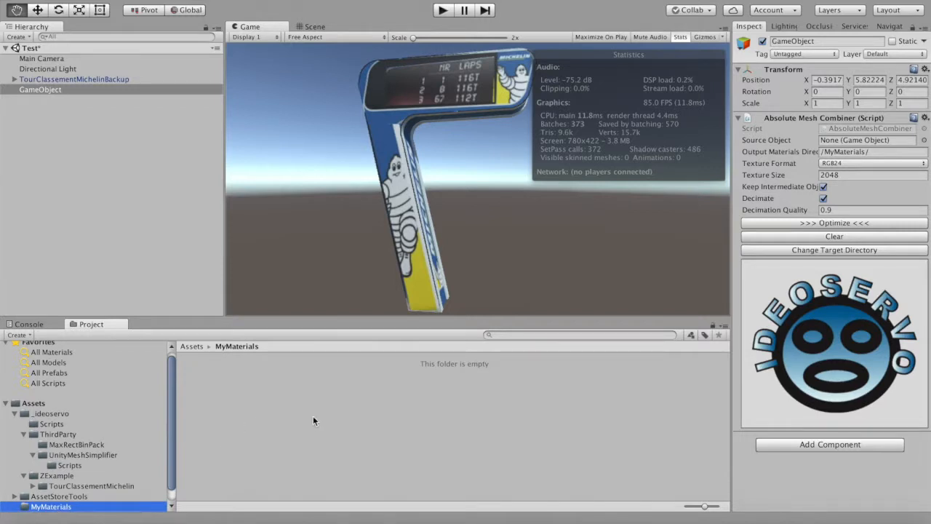
mouse_move(93, 99)
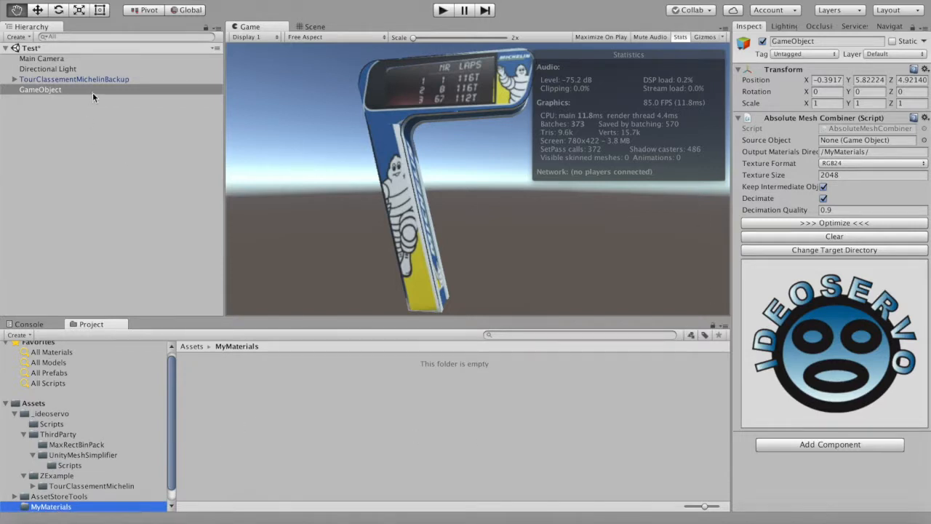
click(41, 89)
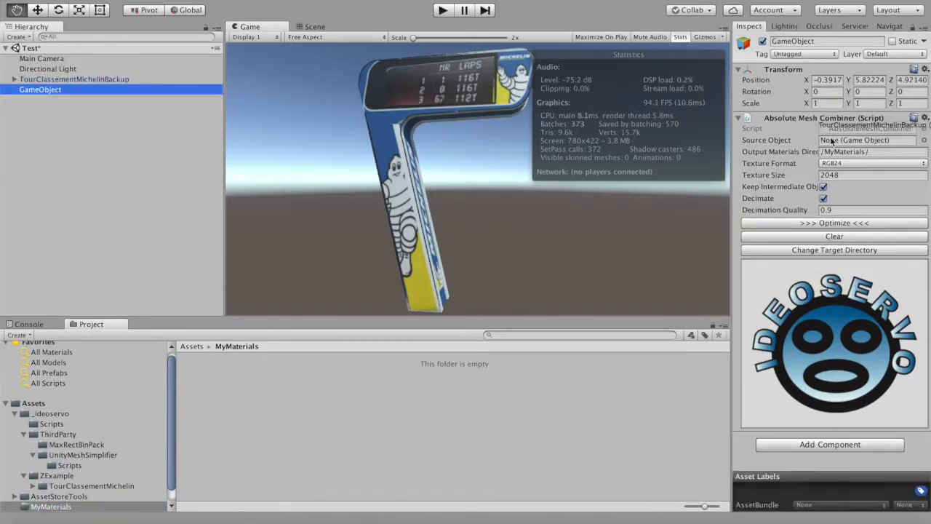
click(866, 140)
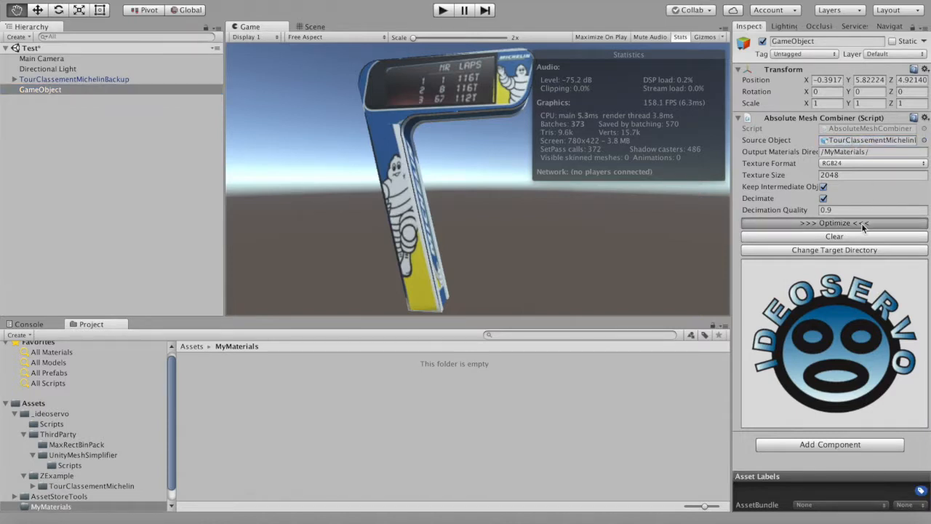
- Run Optimize to combine the tower into one mesh with generated materials and textures in MyMaterials
click(835, 223)
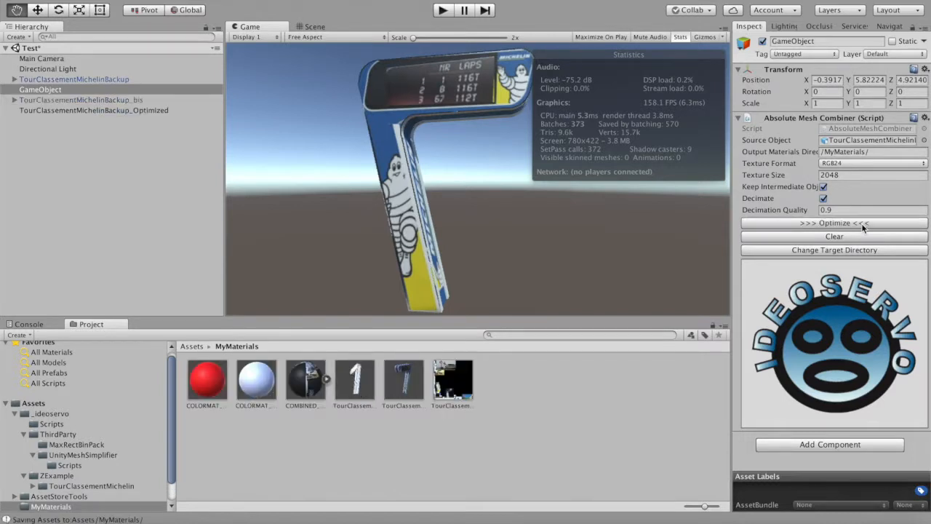
mouse_move(512, 387)
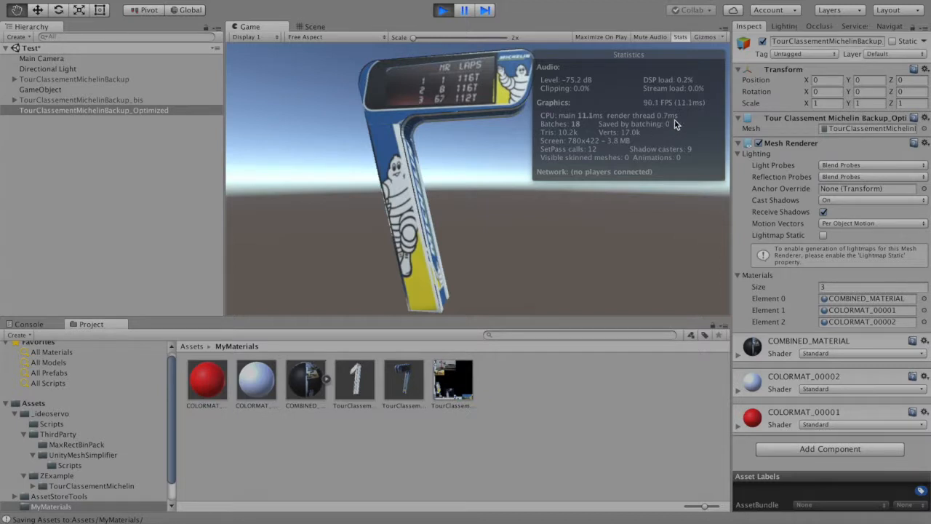
mouse_move(595, 159)
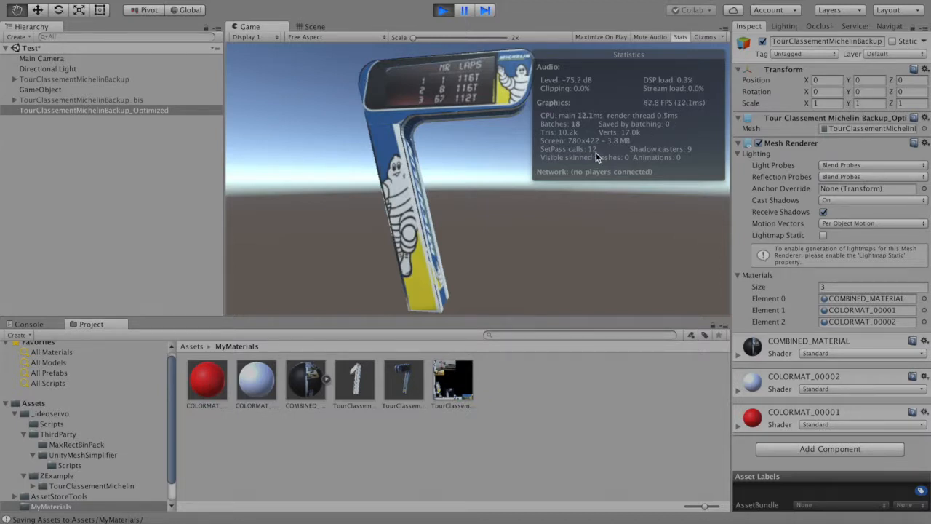
mouse_move(489, 128)
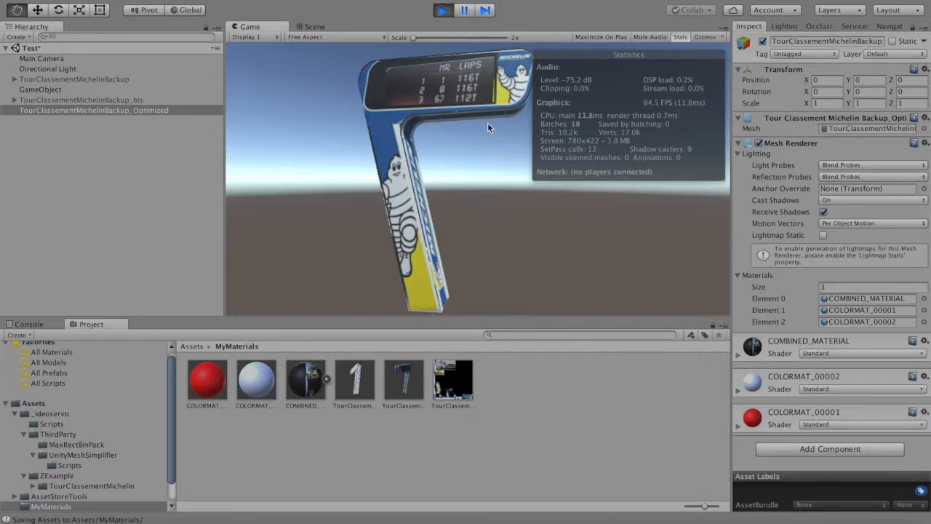